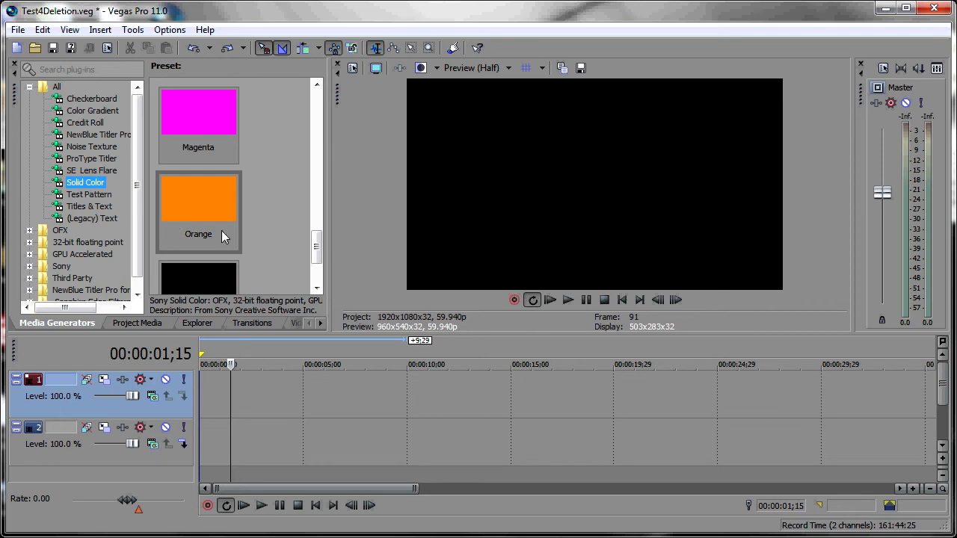
pyautogui.moveTo(201, 214)
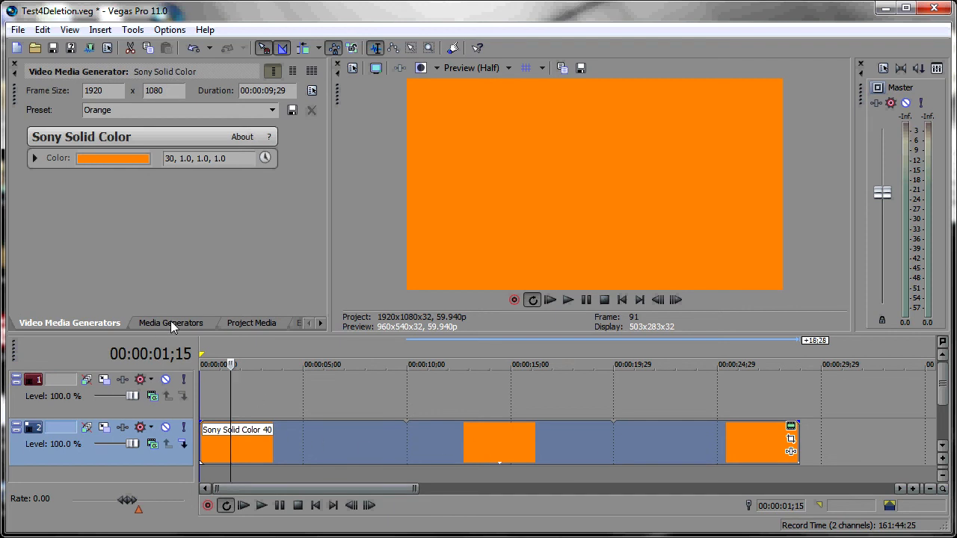
# Add the (Default) Titles & Text preset as a Sample Text event on track 1.
pyautogui.click(171, 322)
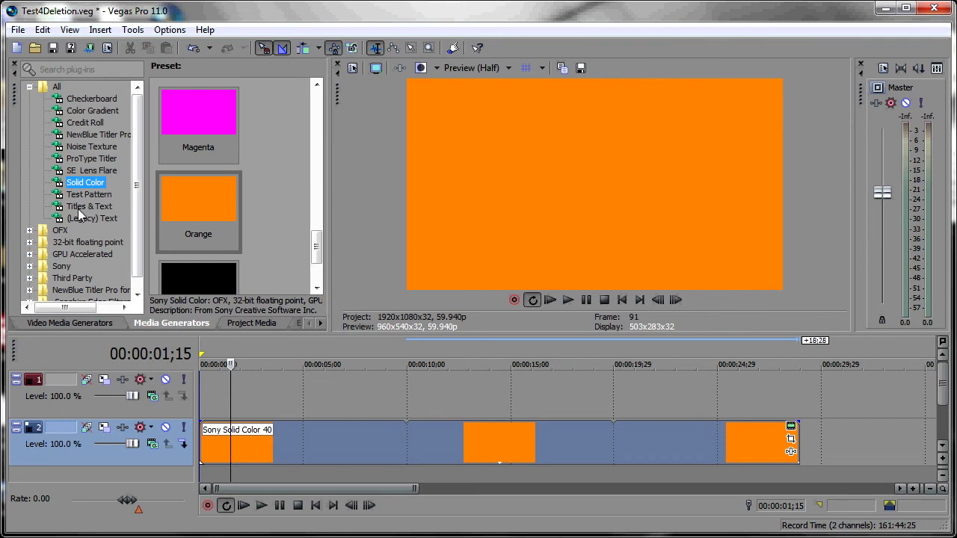
pyautogui.click(89, 207)
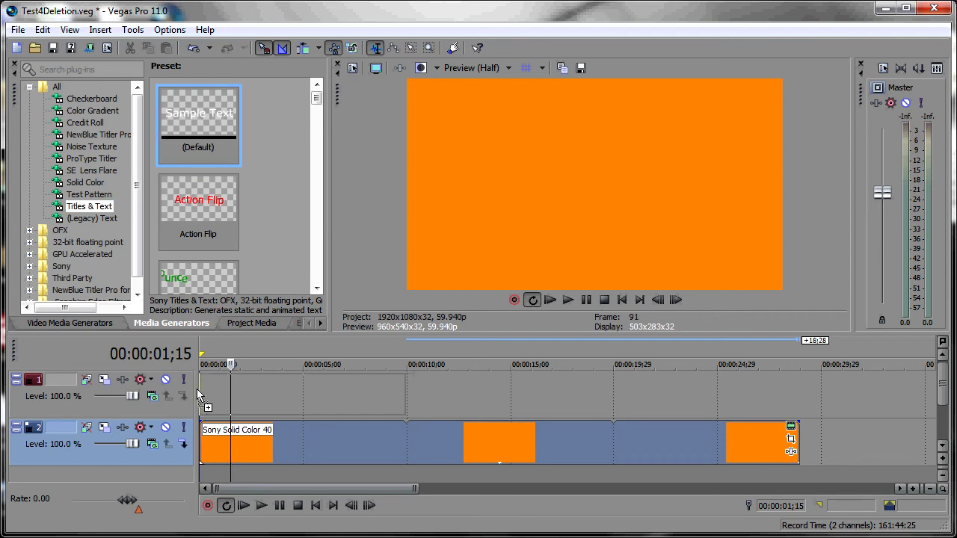
pyautogui.doubleClick(198, 124)
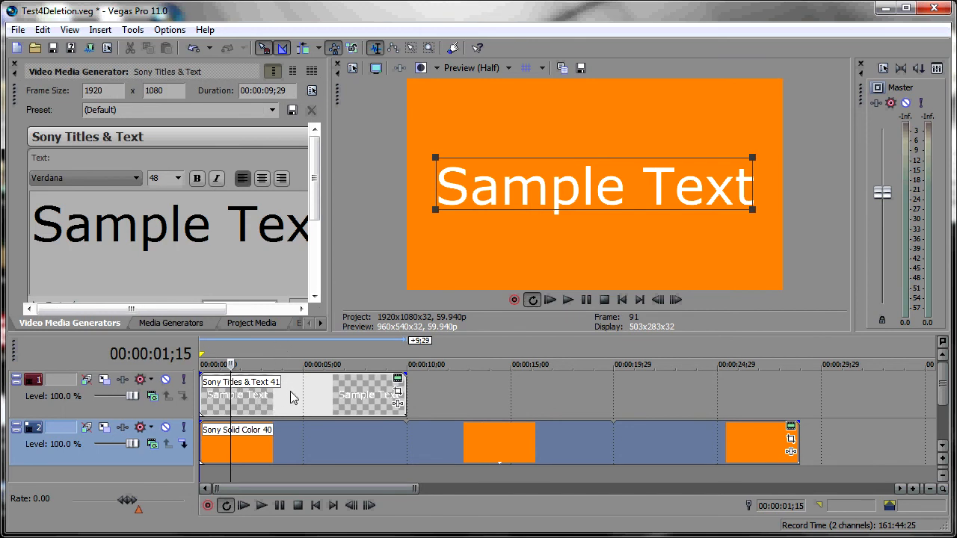
pyautogui.moveTo(499, 270)
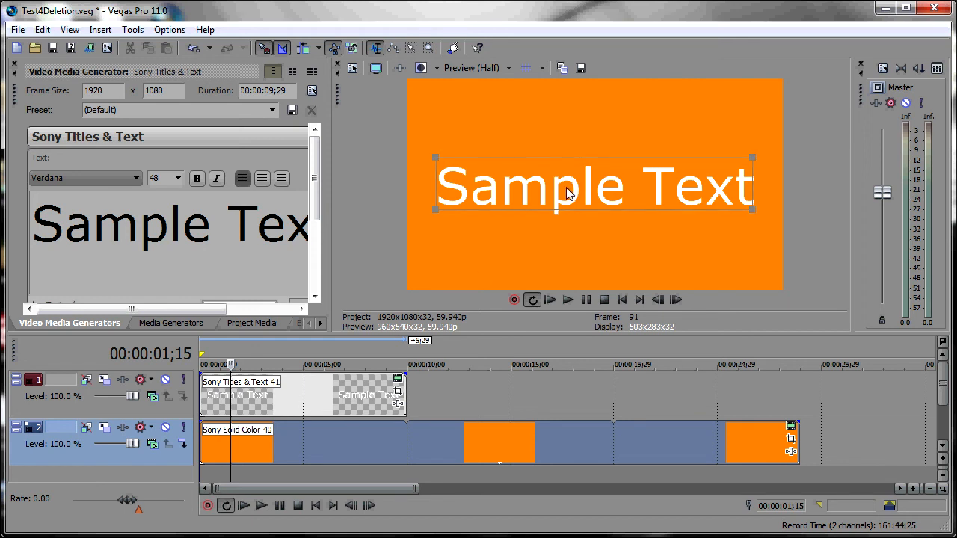
# Drag the Sample Text box in the Video Preview down near the frame's bottom.
pyautogui.moveTo(594, 185); pyautogui.dragTo(590, 232)
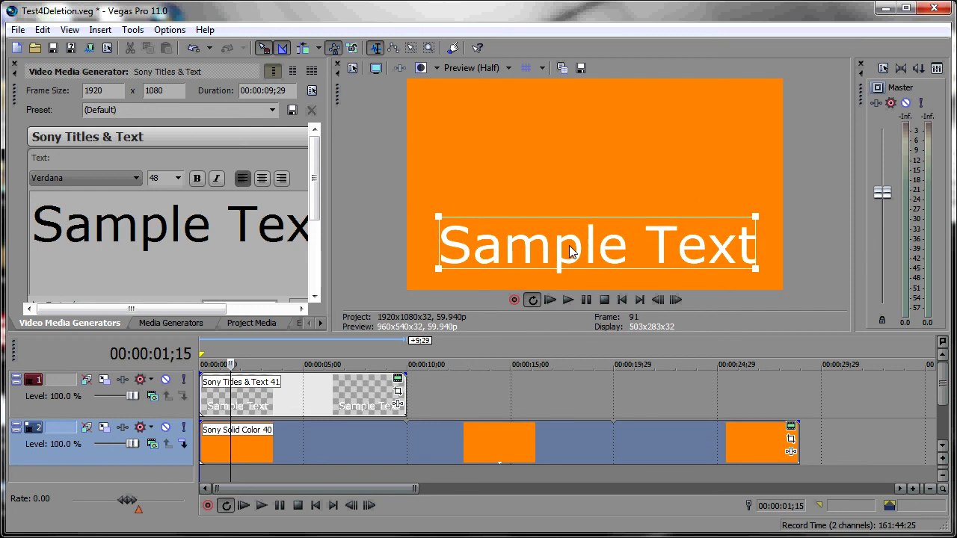
pyautogui.moveTo(595, 243); pyautogui.dragTo(599, 254)
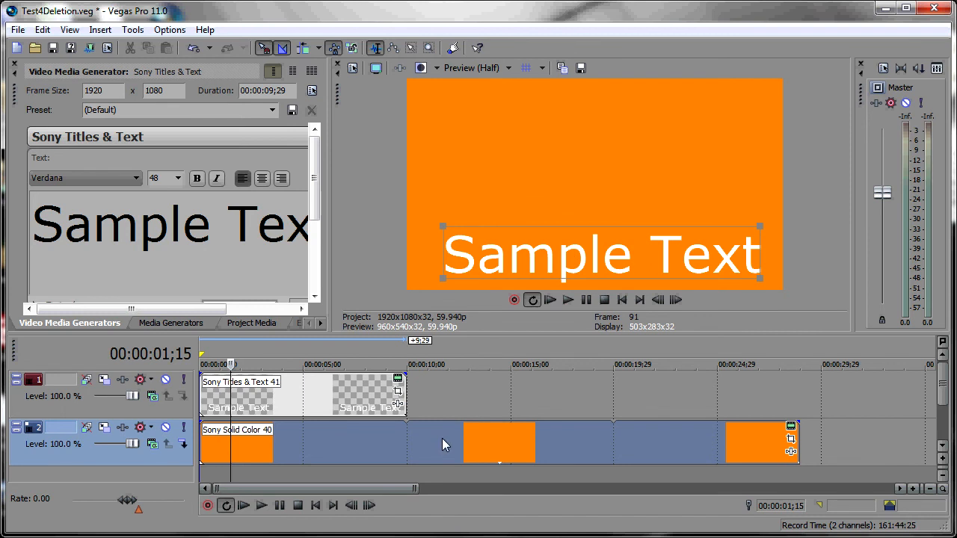
pyautogui.moveTo(428, 465)
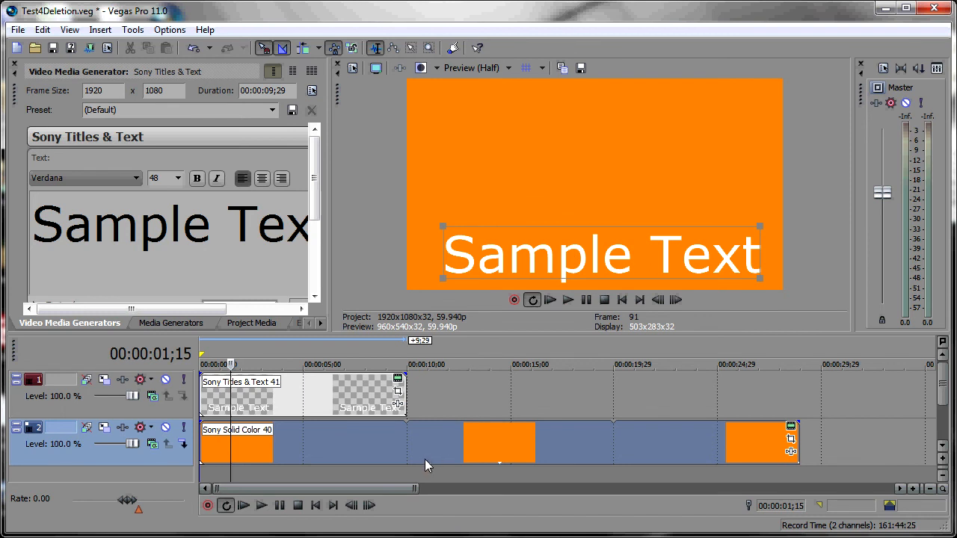
pyautogui.moveTo(439, 458)
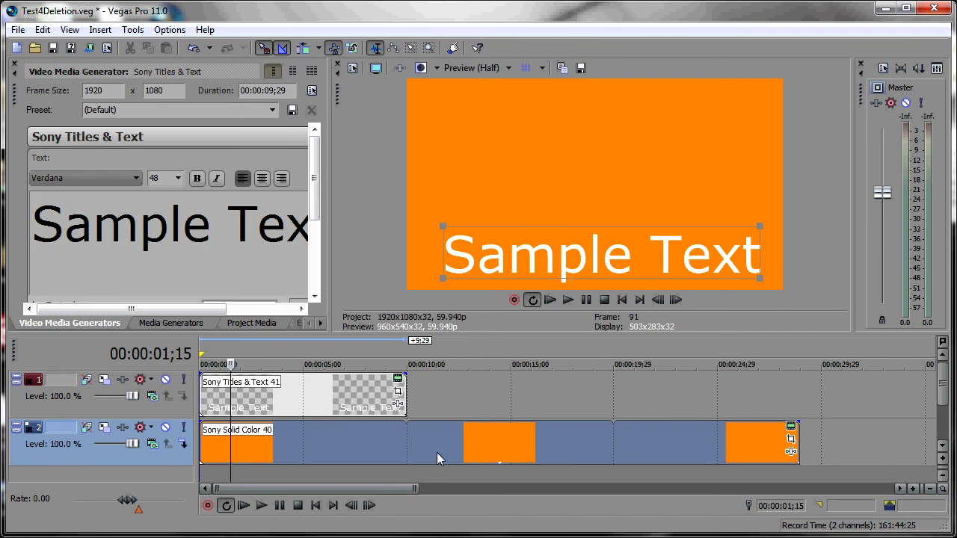
pyautogui.moveTo(466, 411)
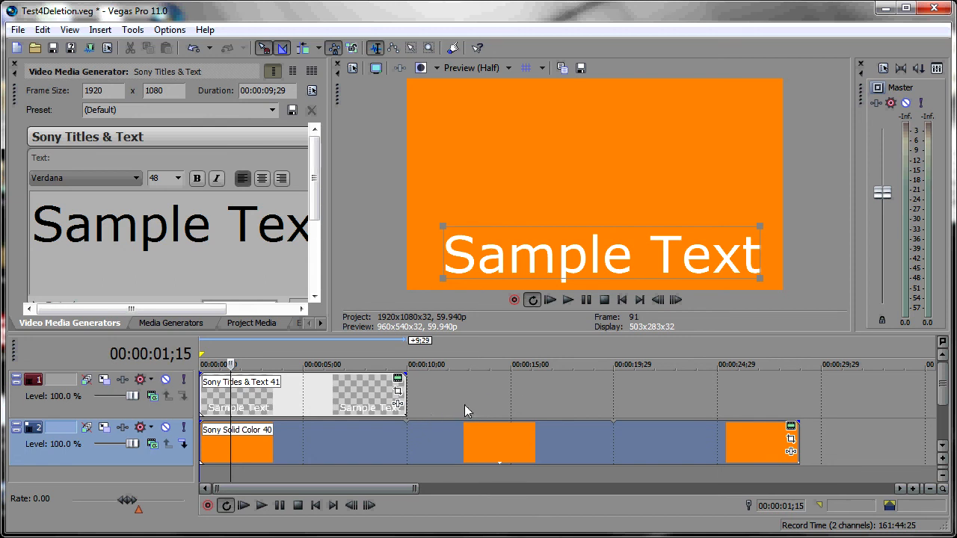